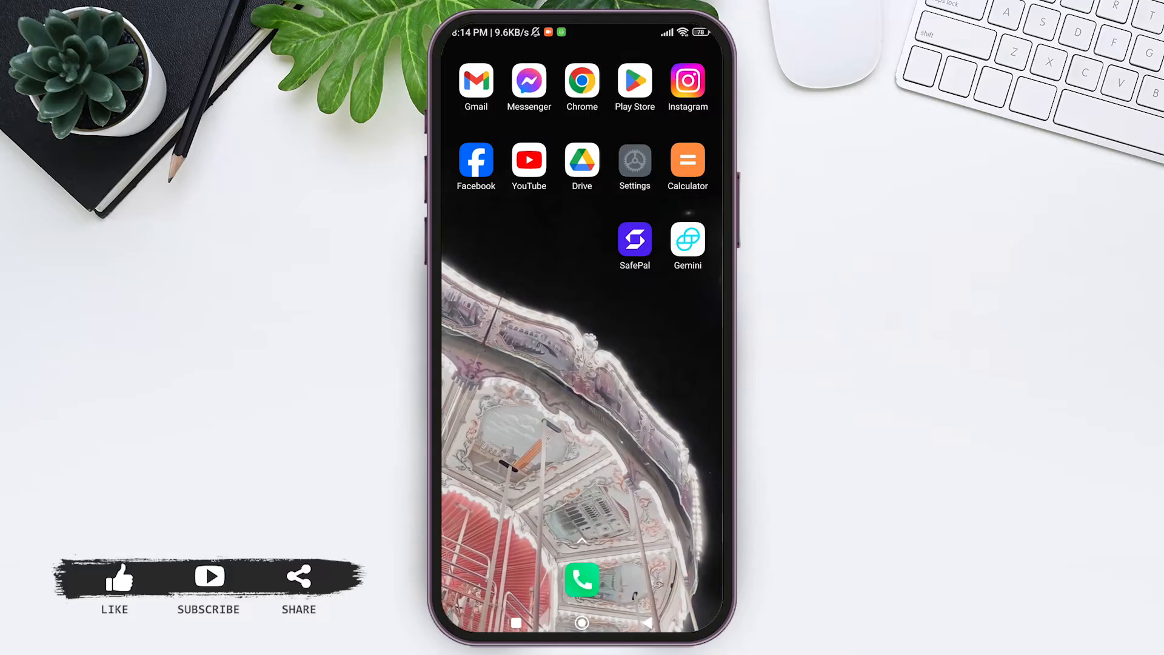
- Launch Settings and go to its Apps section
left_click(633, 159)
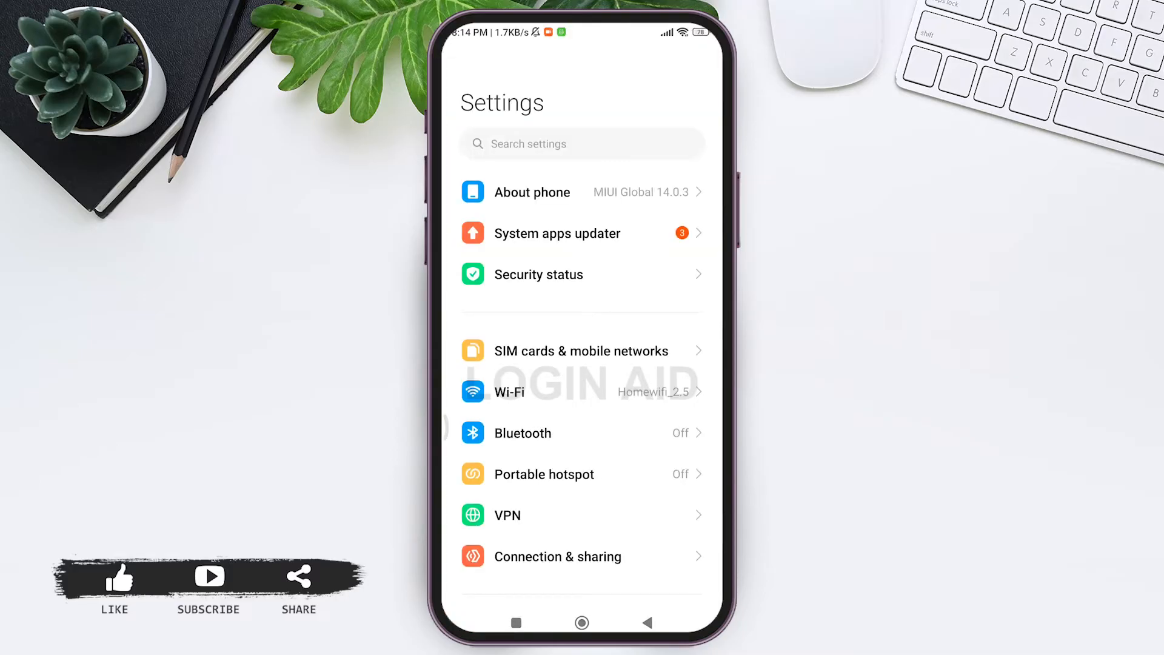
scroll("down", 3)
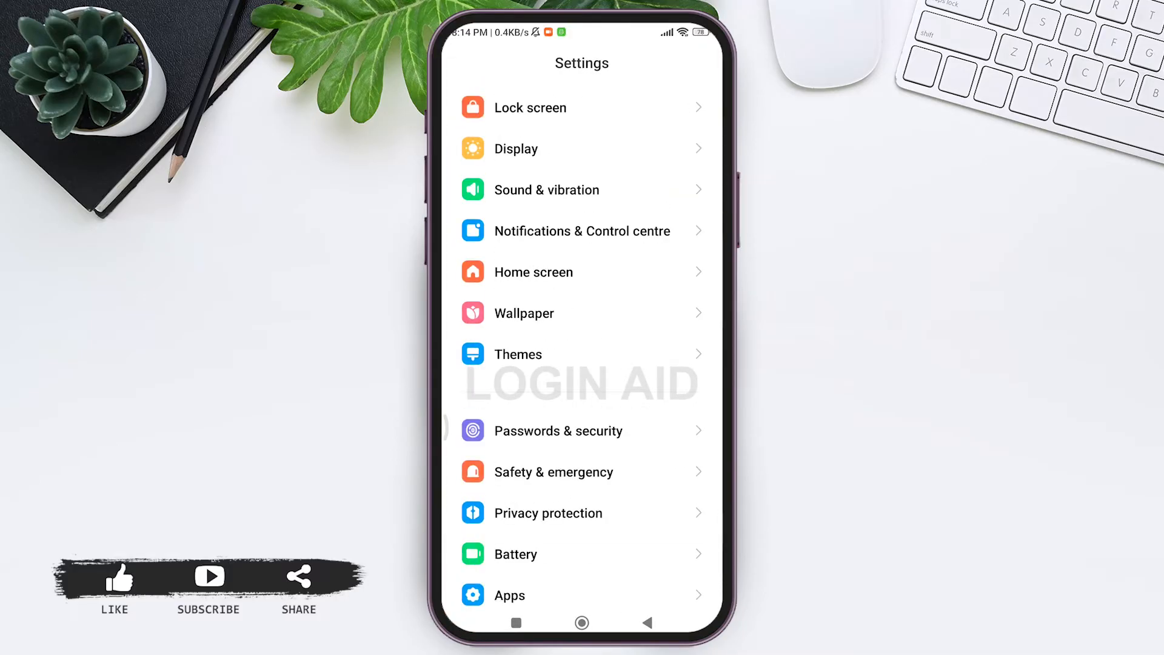
scroll("down", 3)
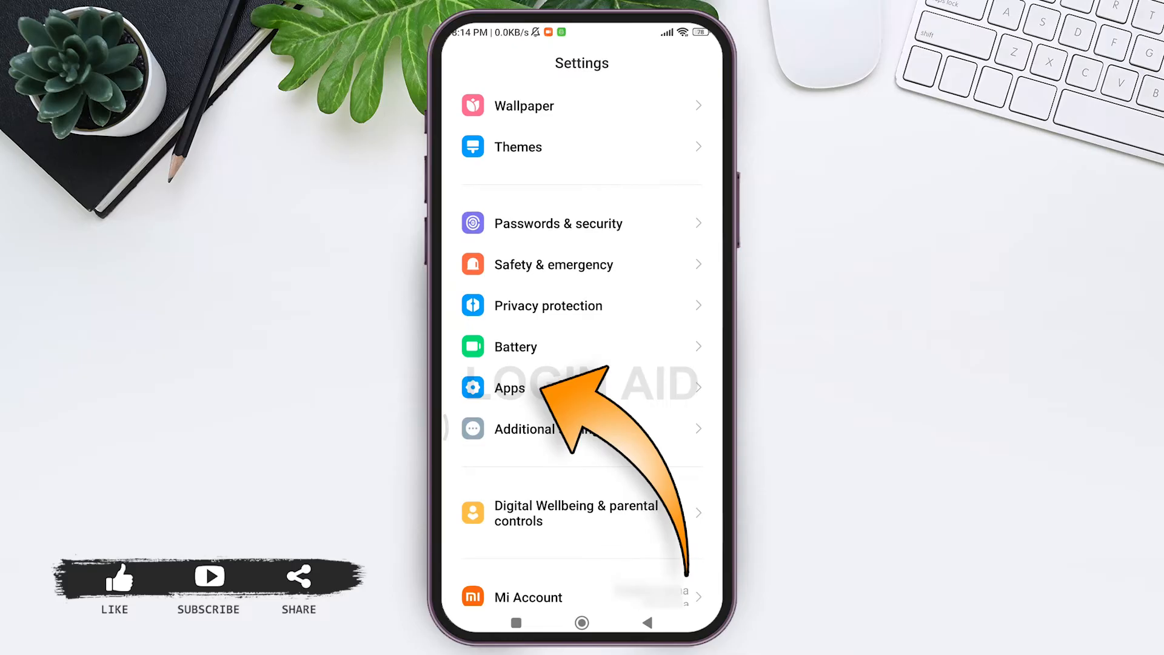
left_click(510, 387)
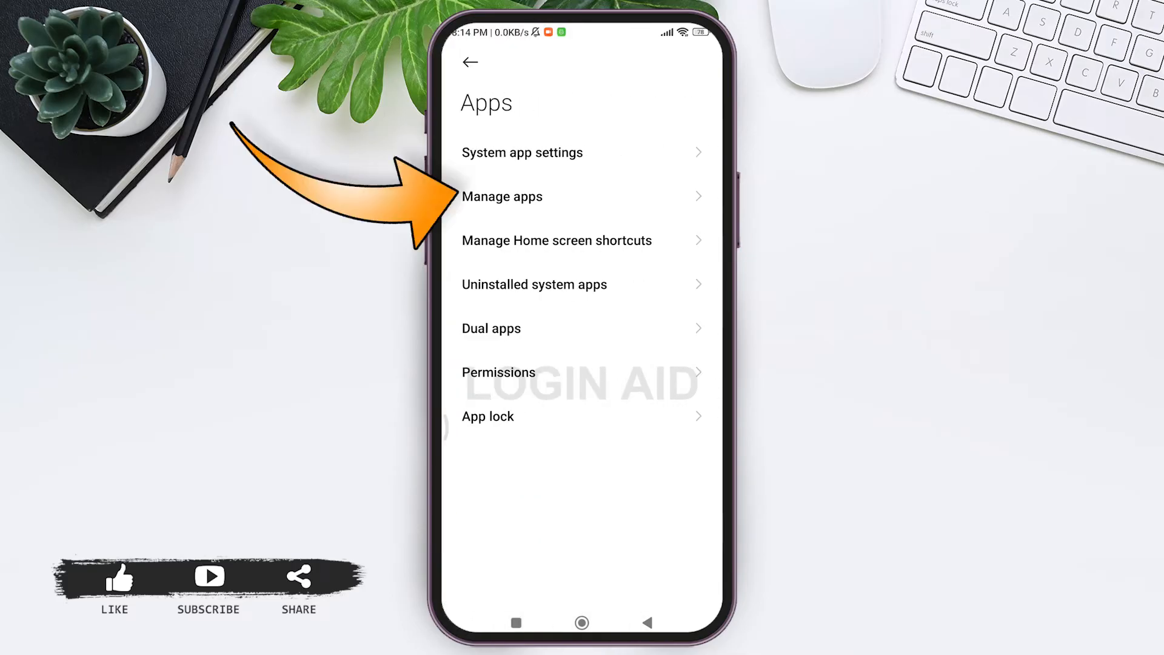
- Search Manage apps for 'gem' and open the Gemini app info page
left_click(502, 196)
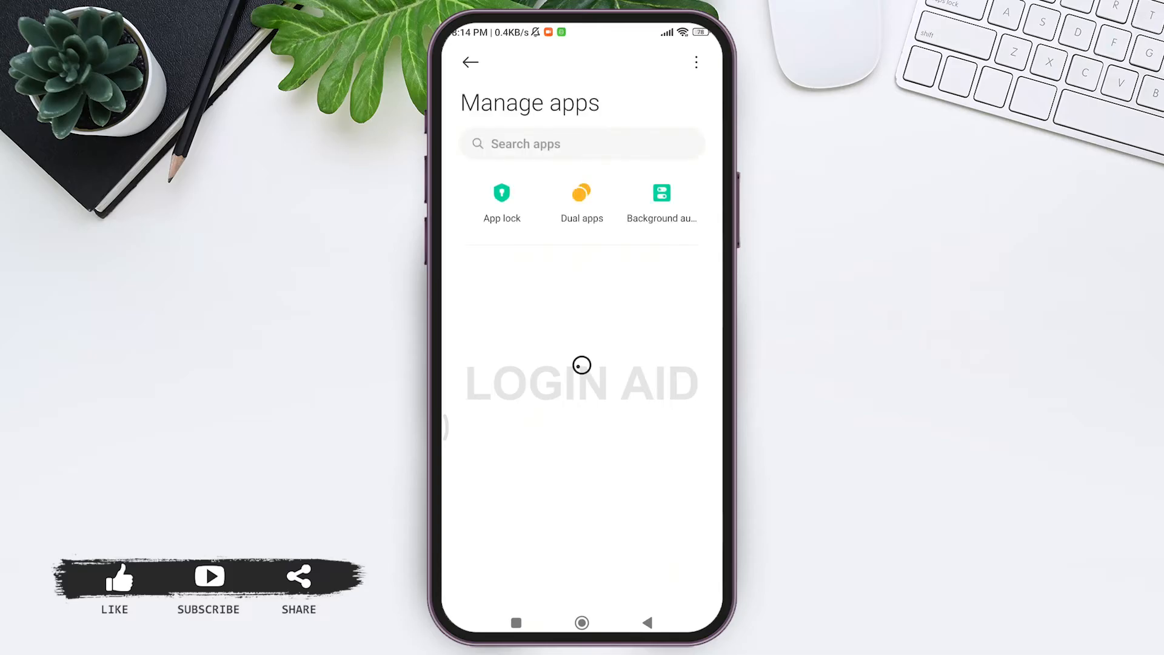
left_click(549, 143)
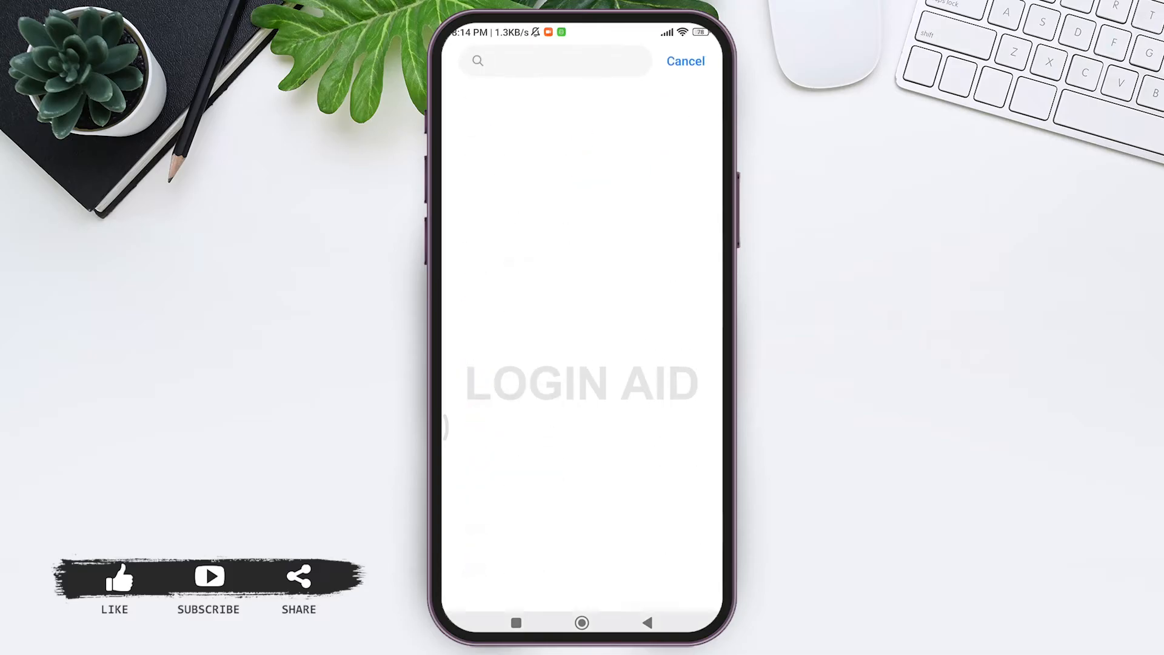
type("gem")
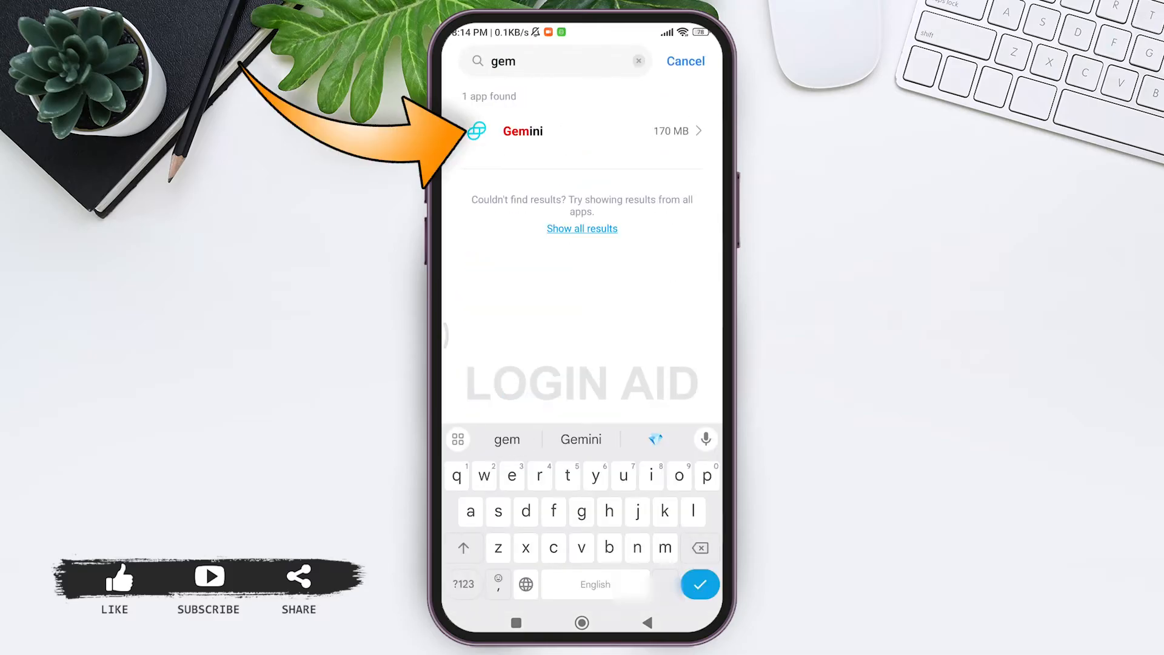
left_click(523, 132)
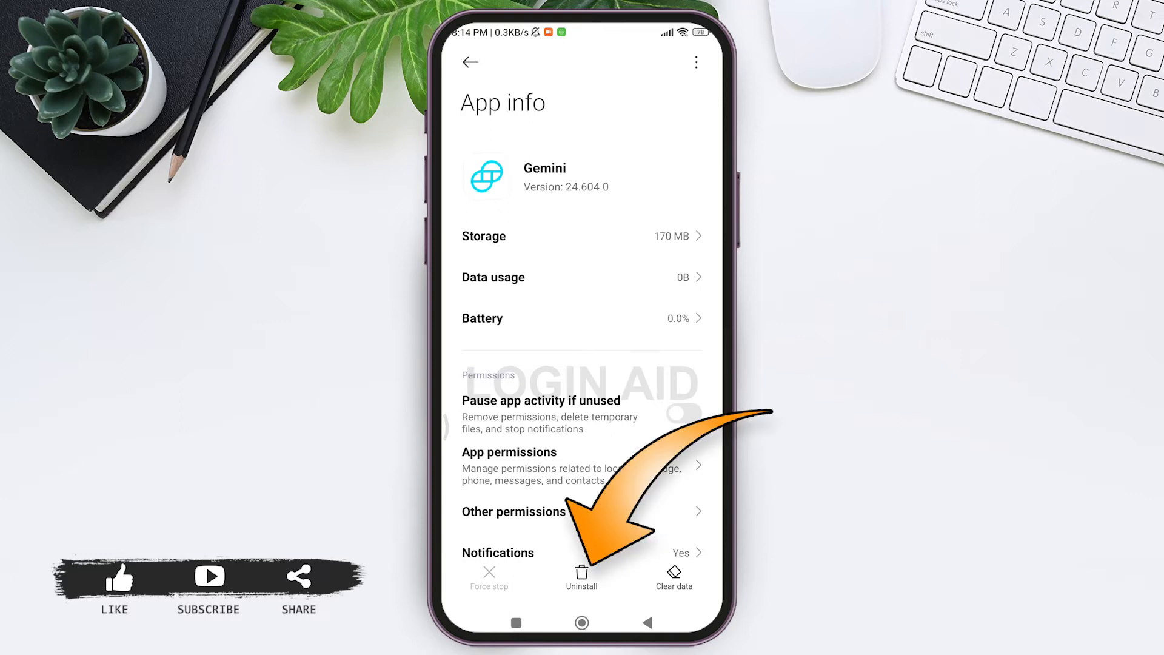
- Uninstall Gemini, confirm removal of its data, and return home
left_click(582, 573)
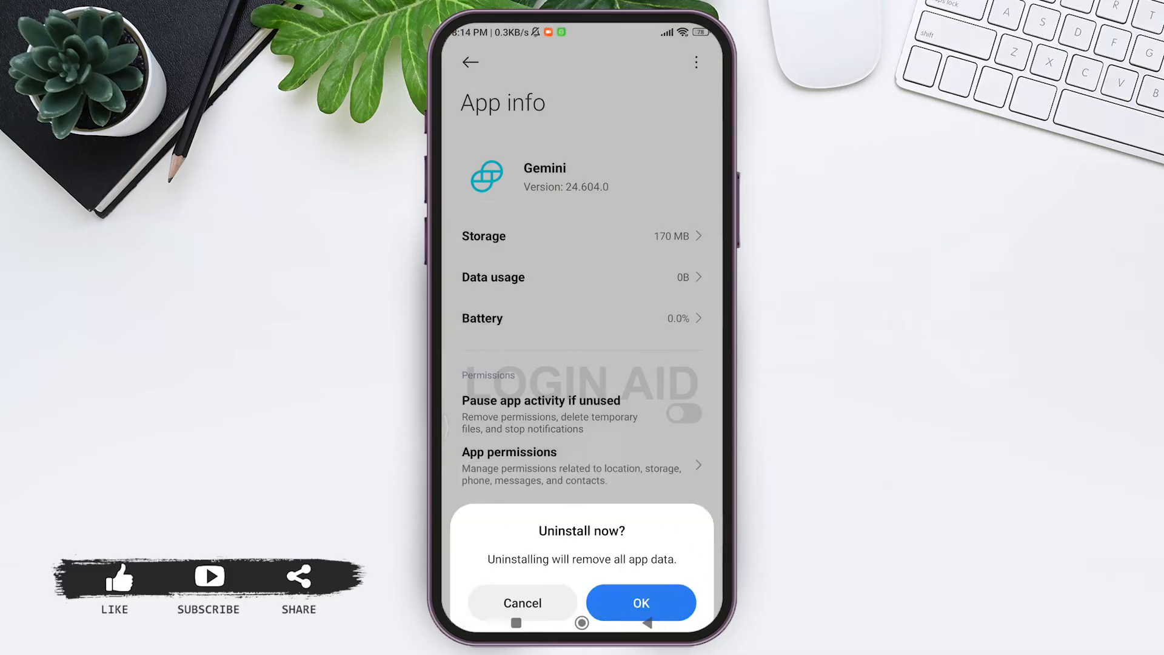
left_click(641, 602)
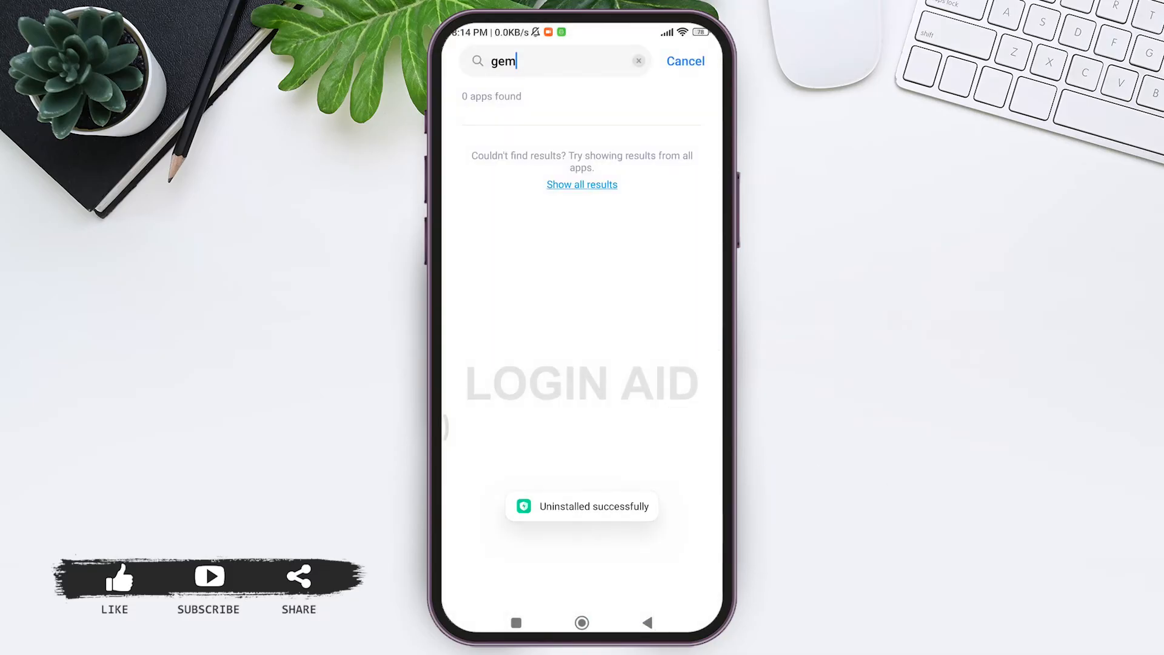
left_click(684, 60)
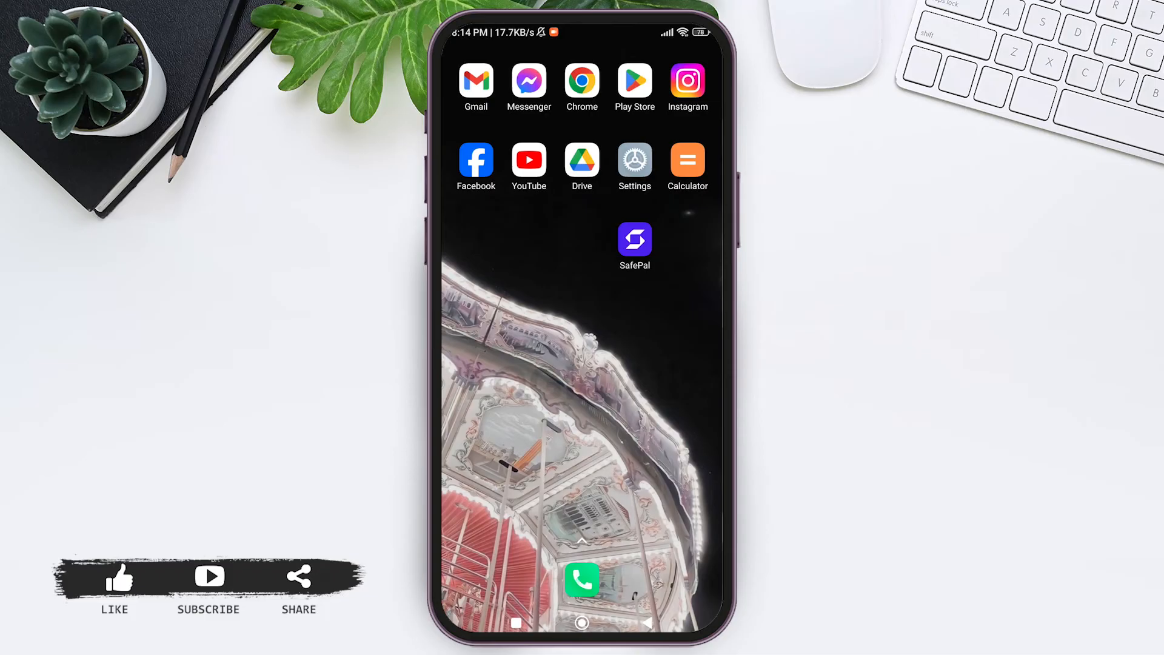
- Search Play Store for 'gemini crypto' and open the Gemini: Buy Bitcoin & Crypto listing
left_click(635, 83)
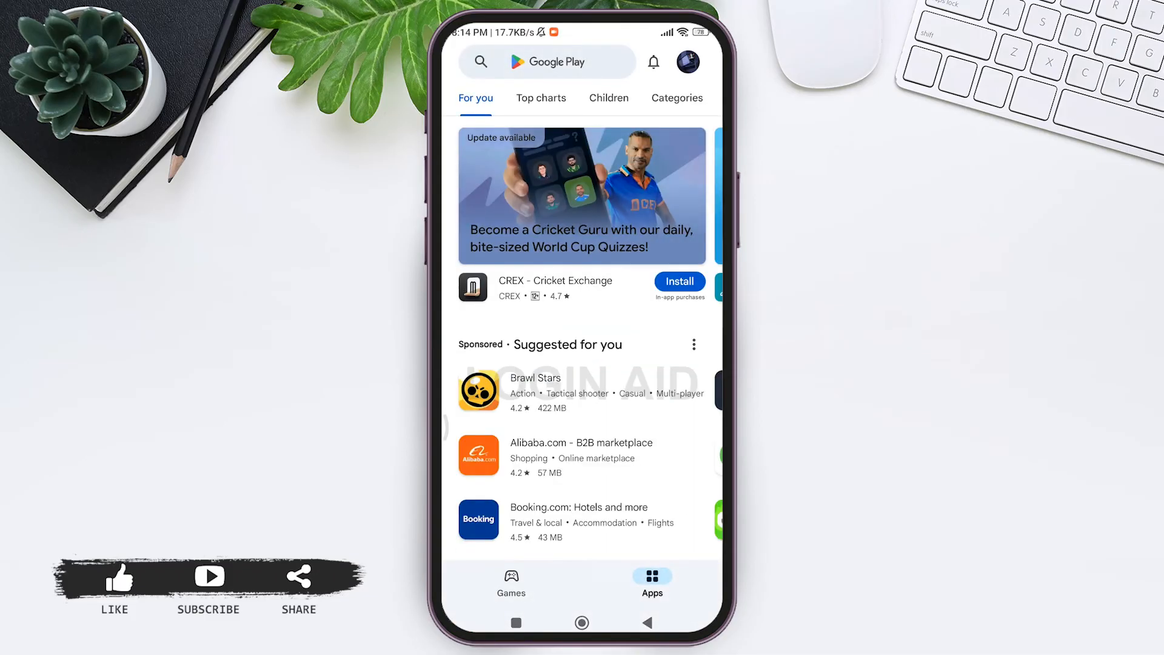
left_click(547, 62)
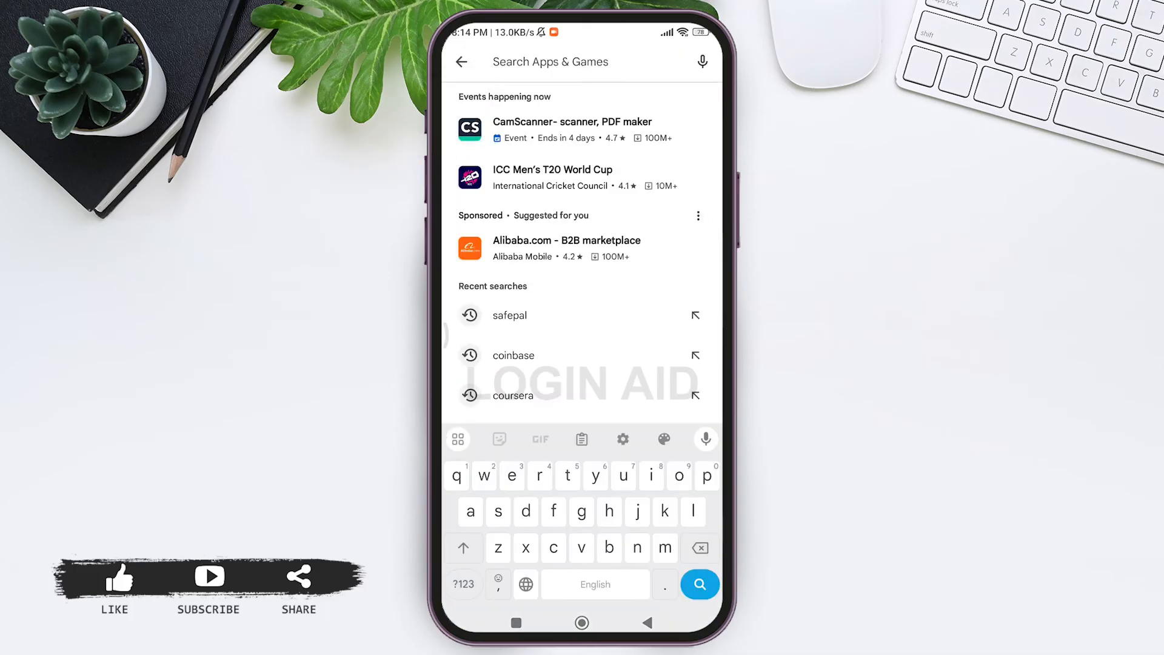
type("gemi")
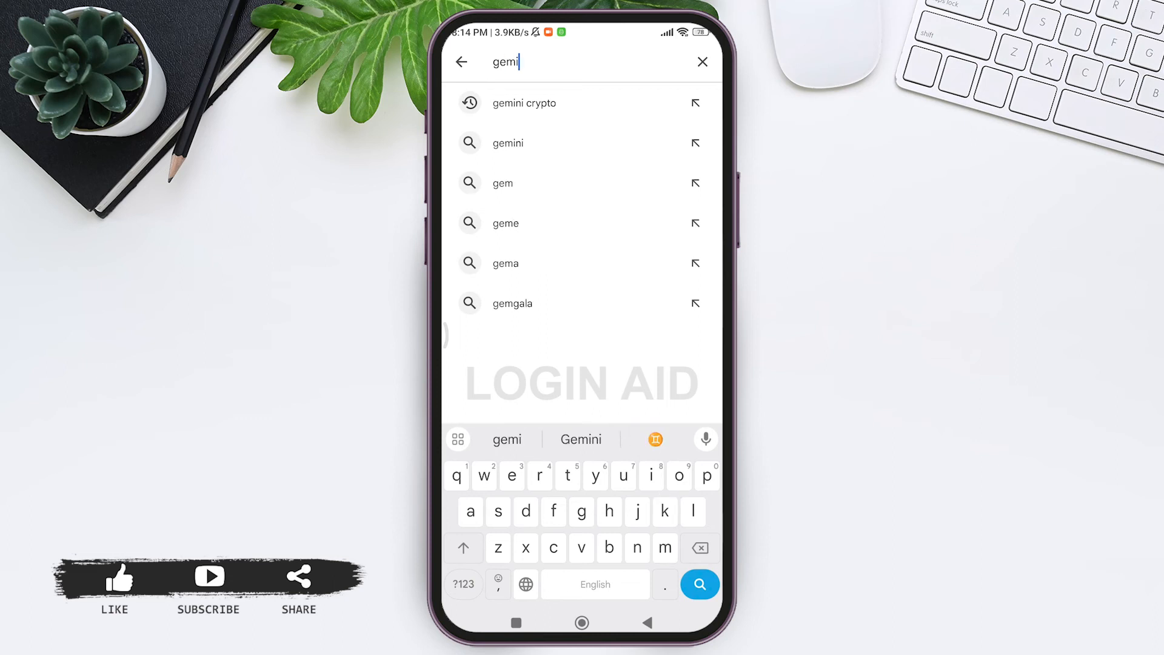
left_click(524, 103)
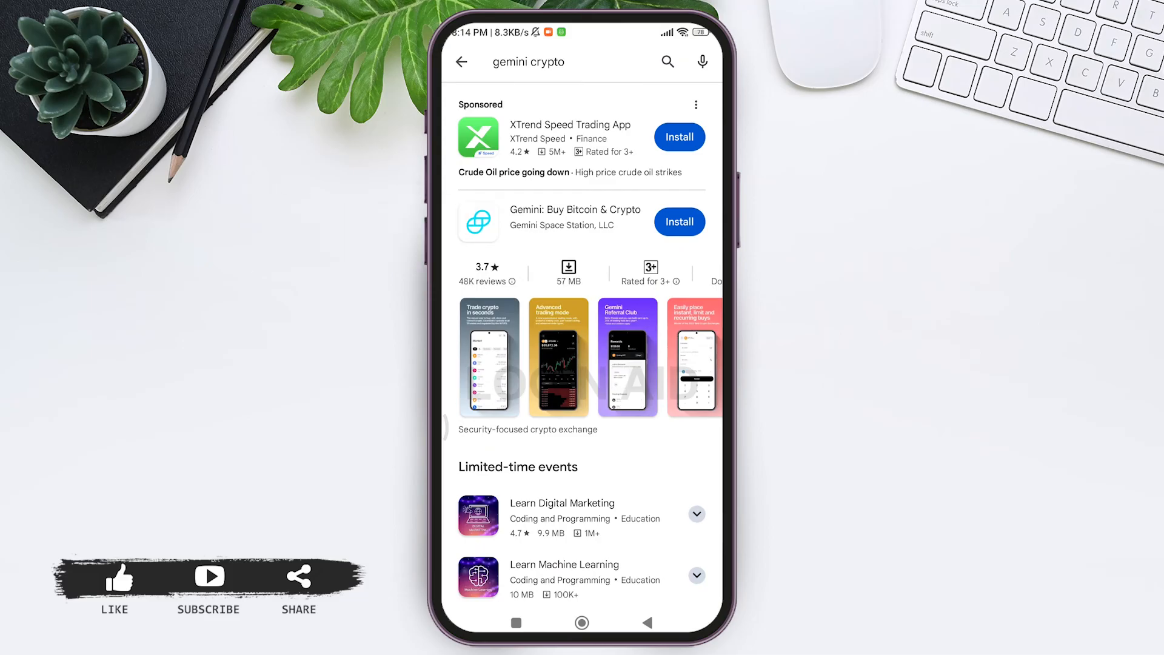
left_click(573, 221)
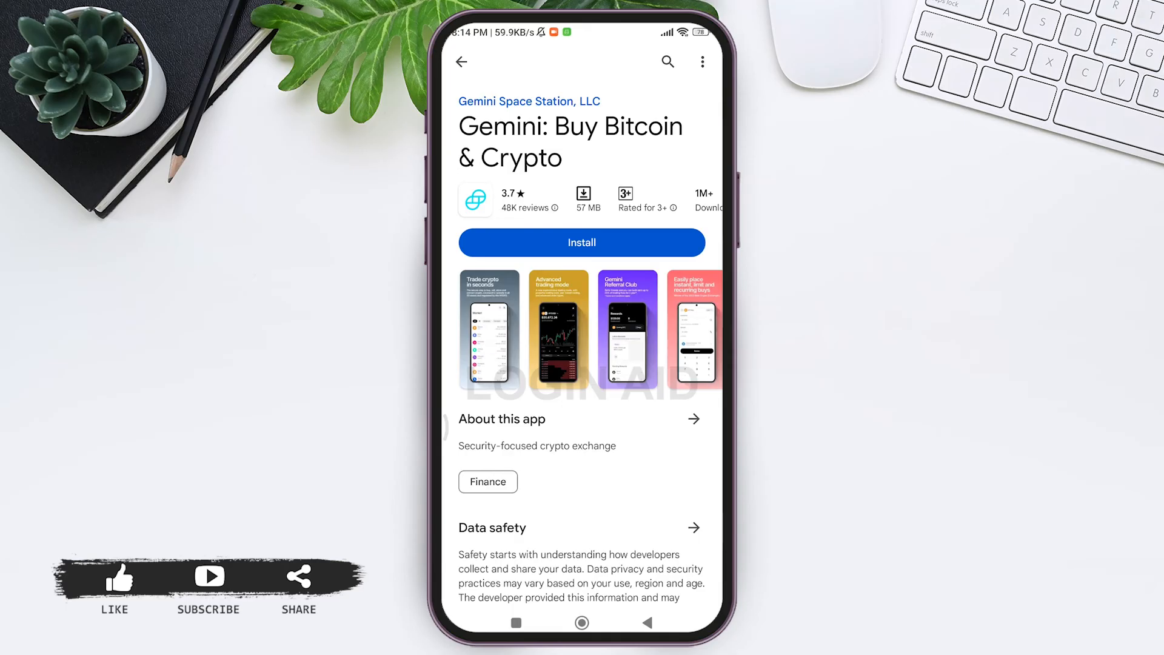